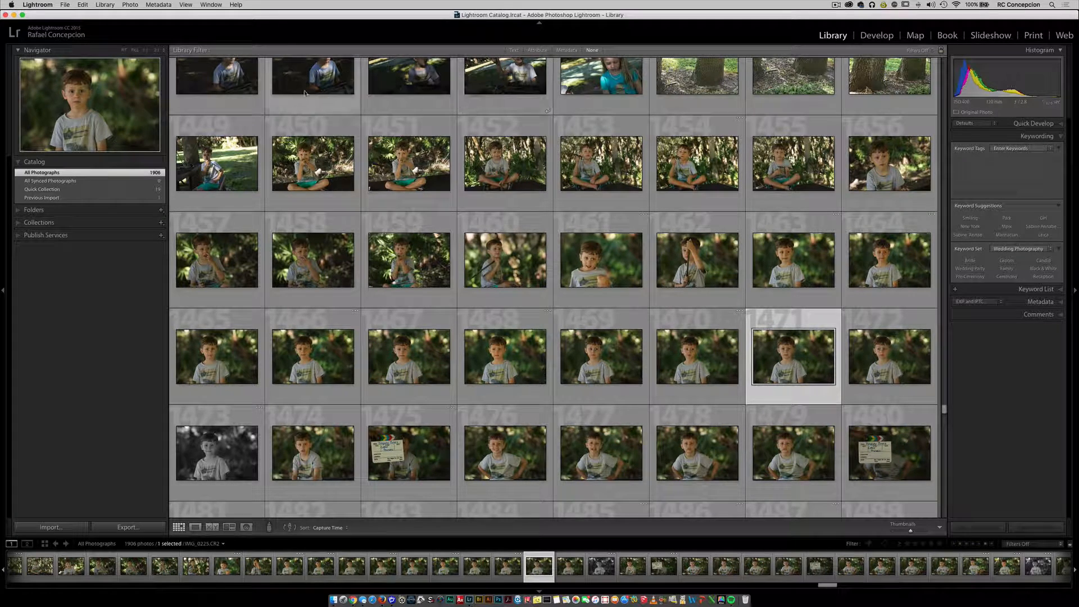
Toggle the Library Filter bar off and back on, then choose its Text search mode.
key("backslash")
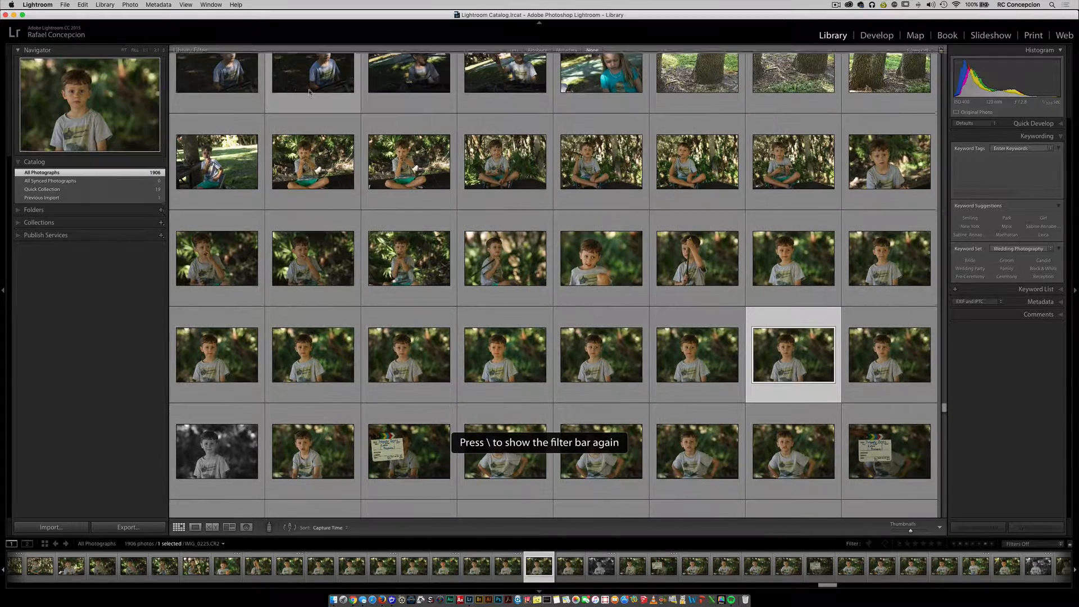
left_click(185, 4)
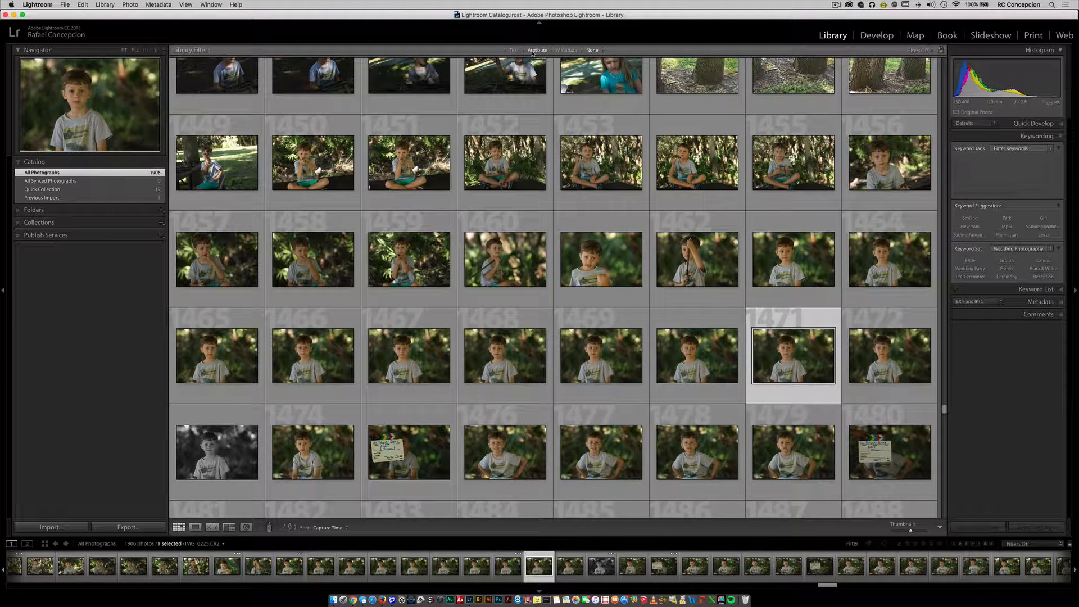
left_click(514, 49)
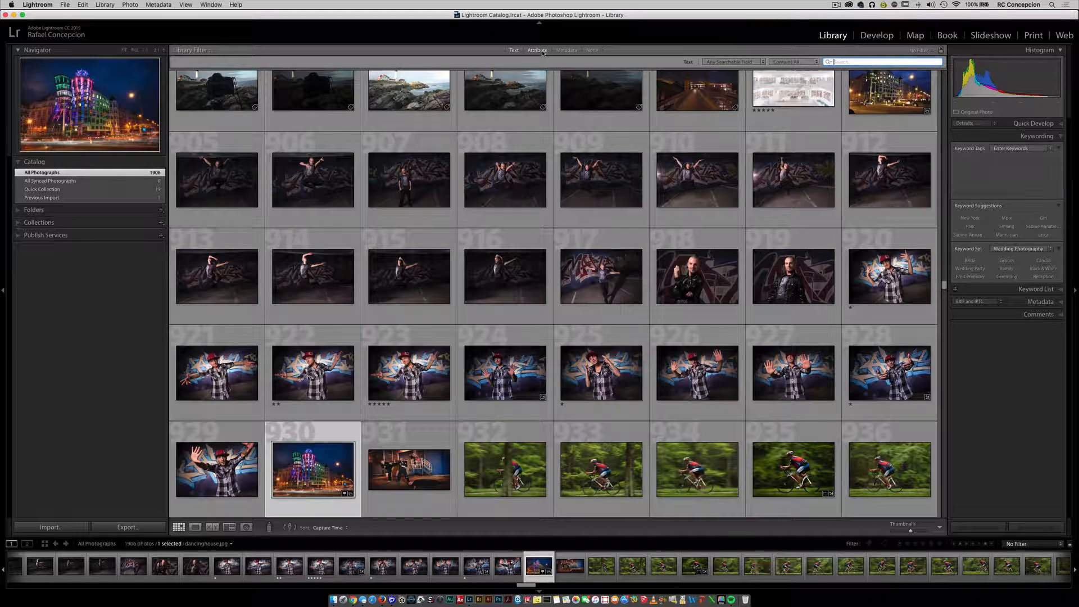
Switch the filter bar from Attribute to Metadata, showing Date, Camera, Lens and Label columns.
left_click(537, 50)
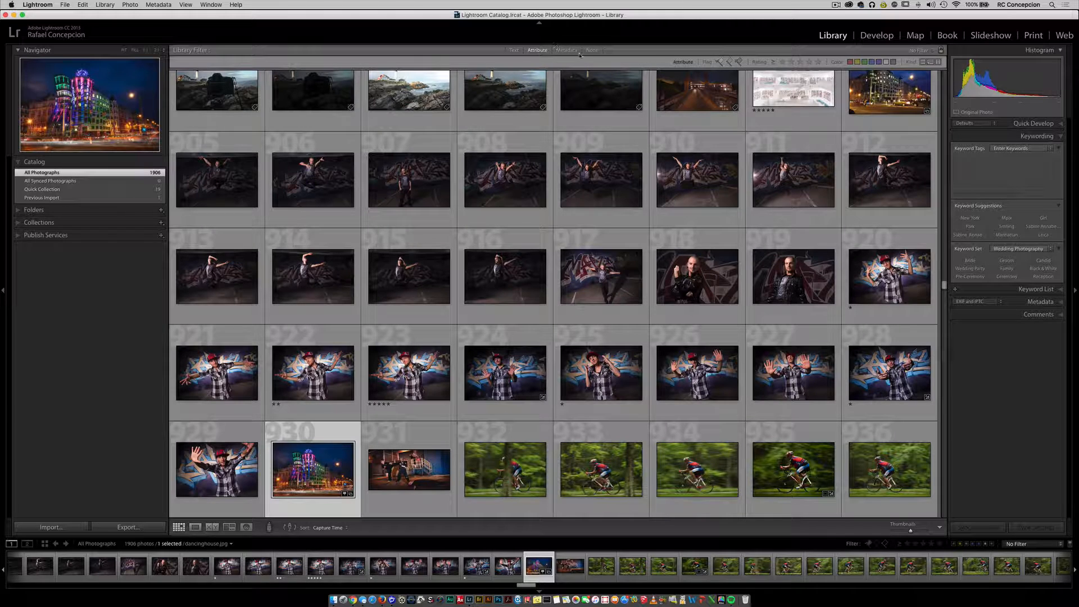
left_click(565, 49)
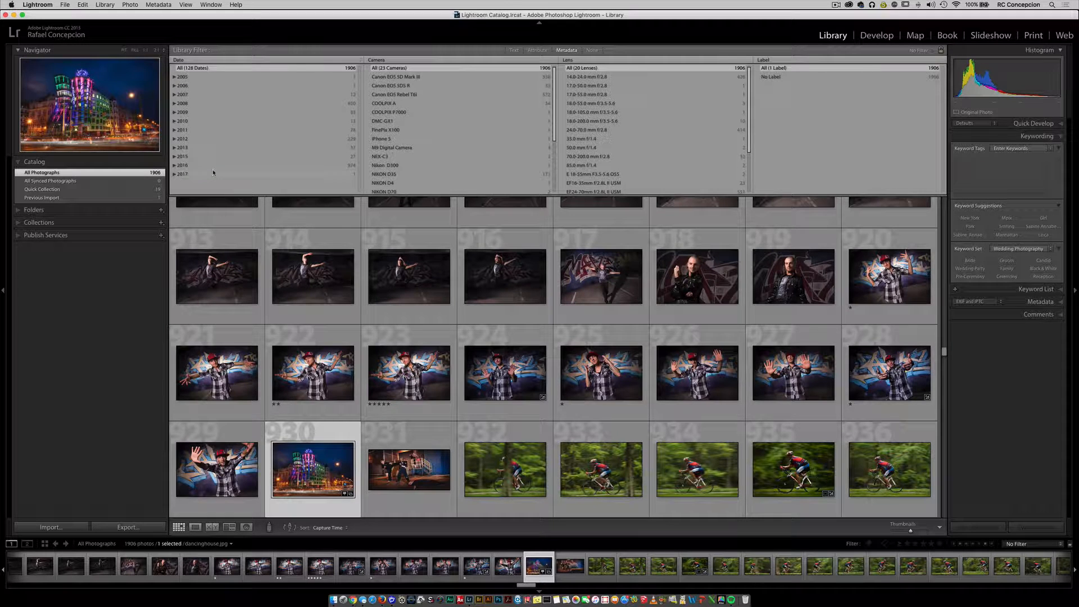
left_click(182, 139)
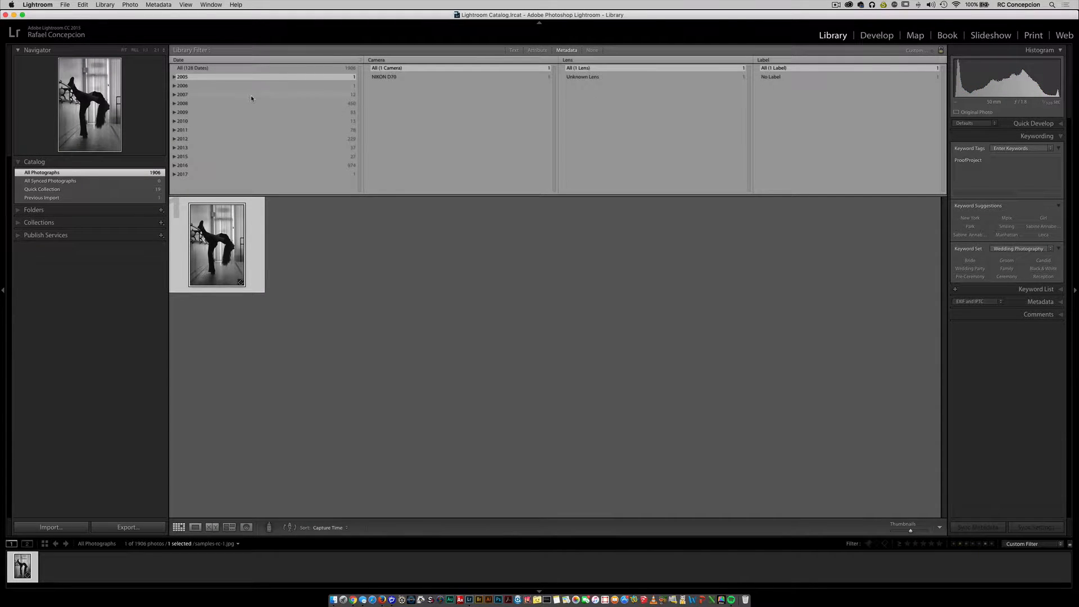
left_click(182, 94)
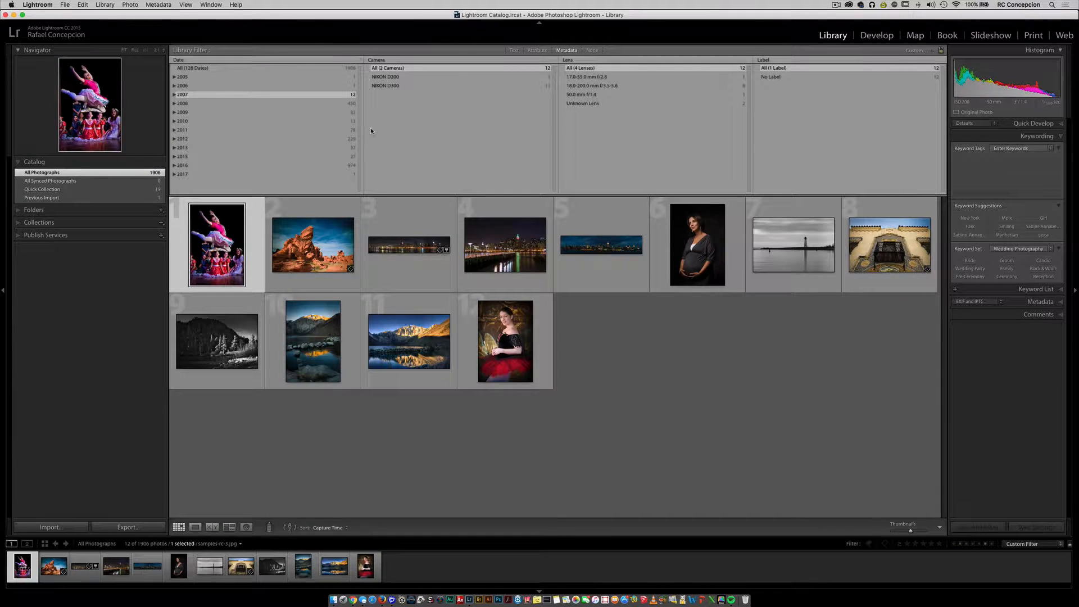
mouse_move(249, 75)
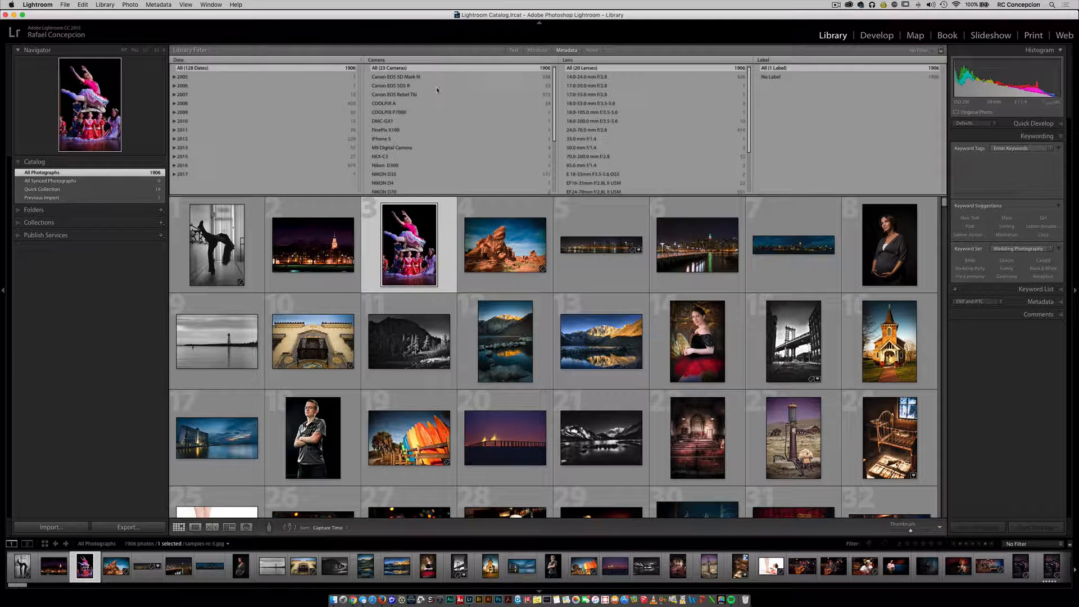
scroll("down", 3)
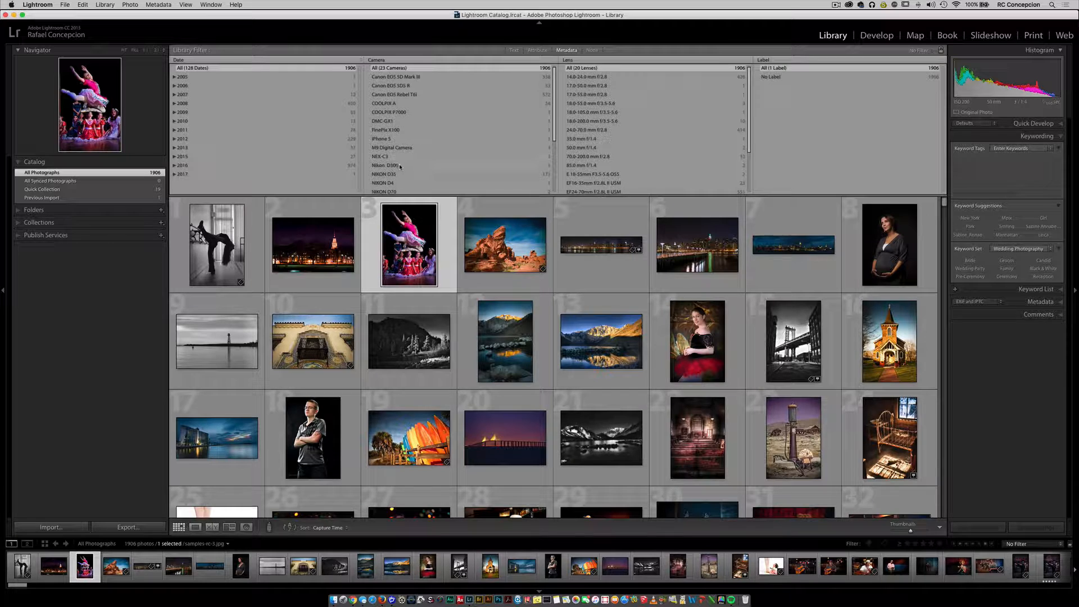
left_click(385, 152)
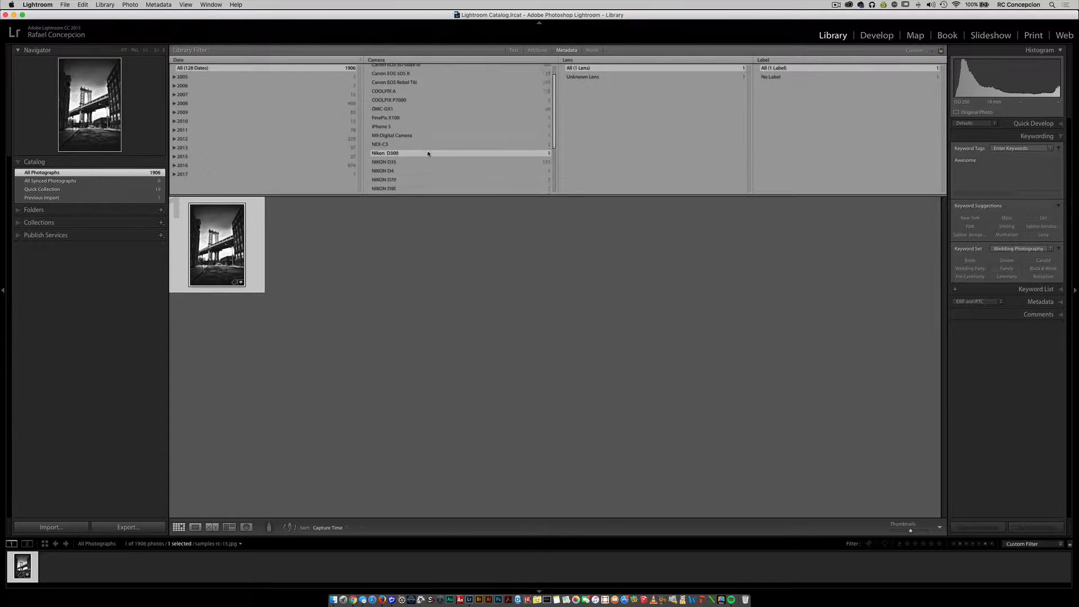
scroll("up", 3)
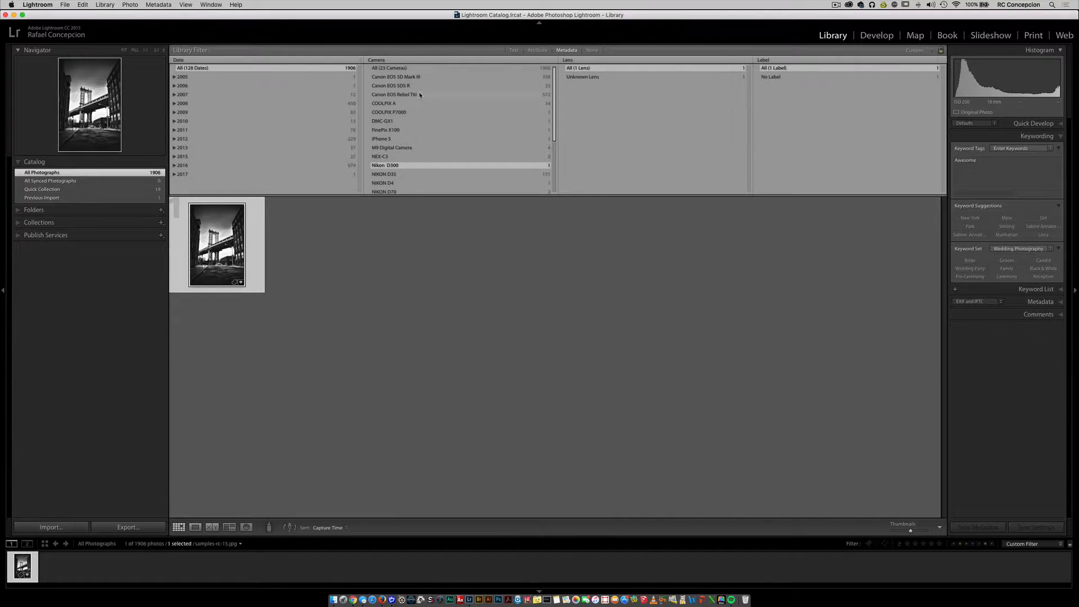
left_click(394, 94)
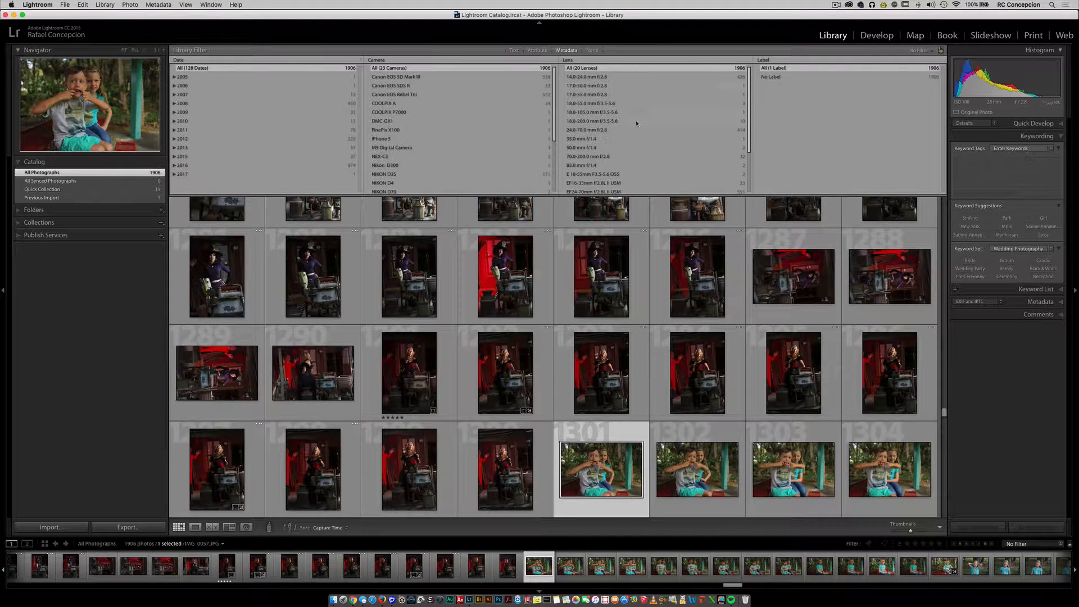
mouse_move(621, 108)
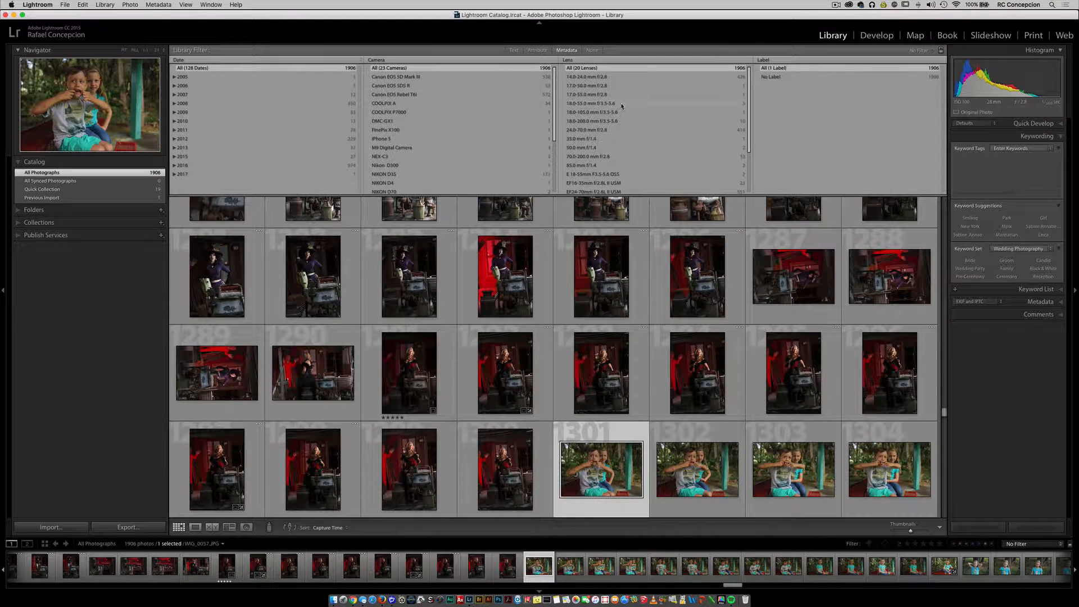
Filter by the 18-55 mm lens, then the EF24-70mm f/2.8L II USM, then the COOLPIX A camera.
left_click(590, 103)
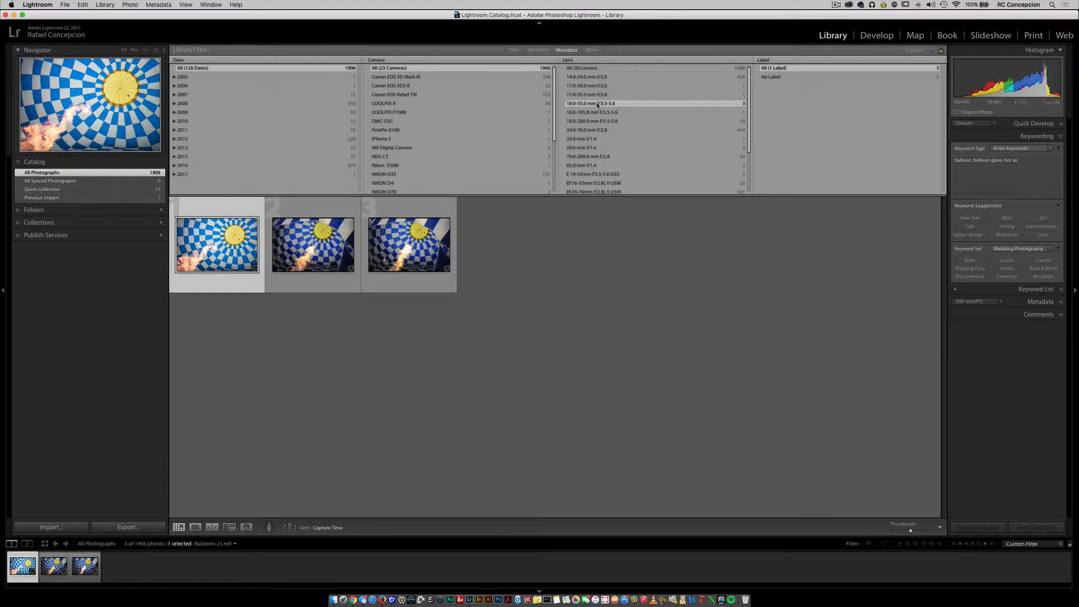
scroll("down", 3)
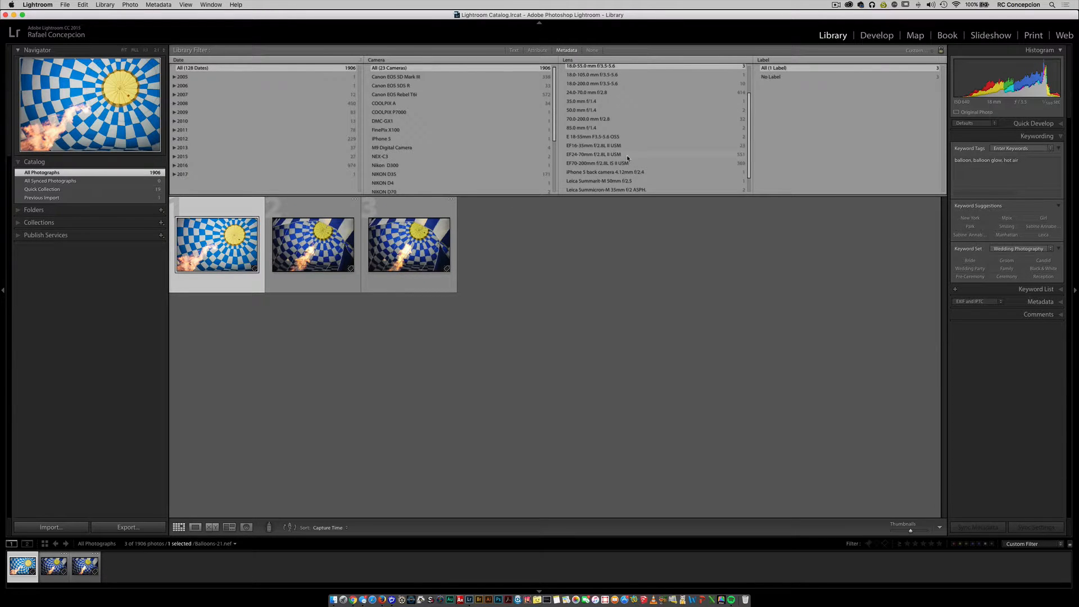
left_click(594, 154)
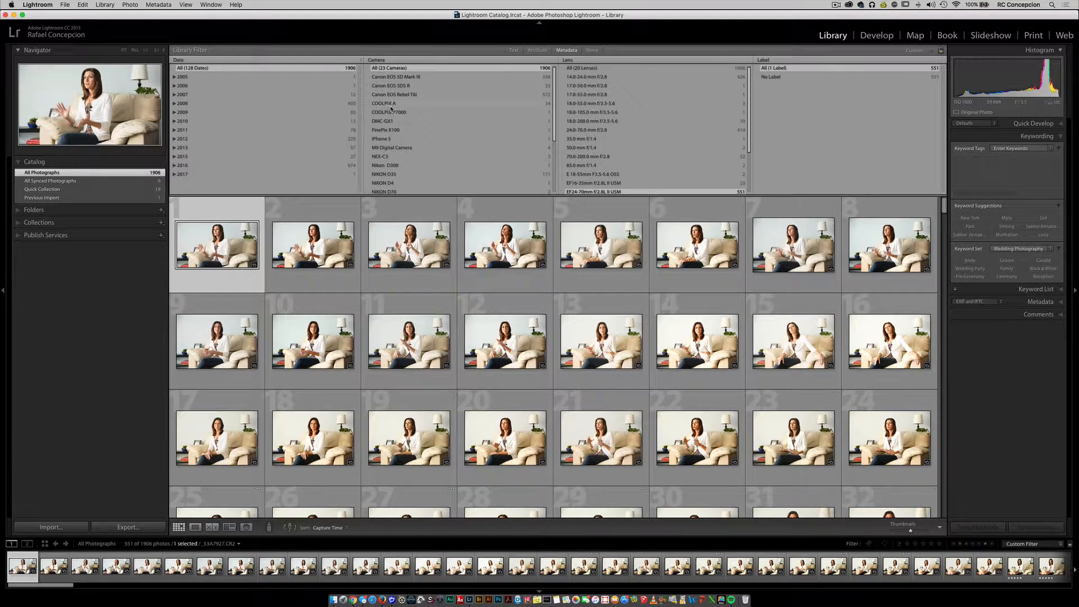
left_click(385, 103)
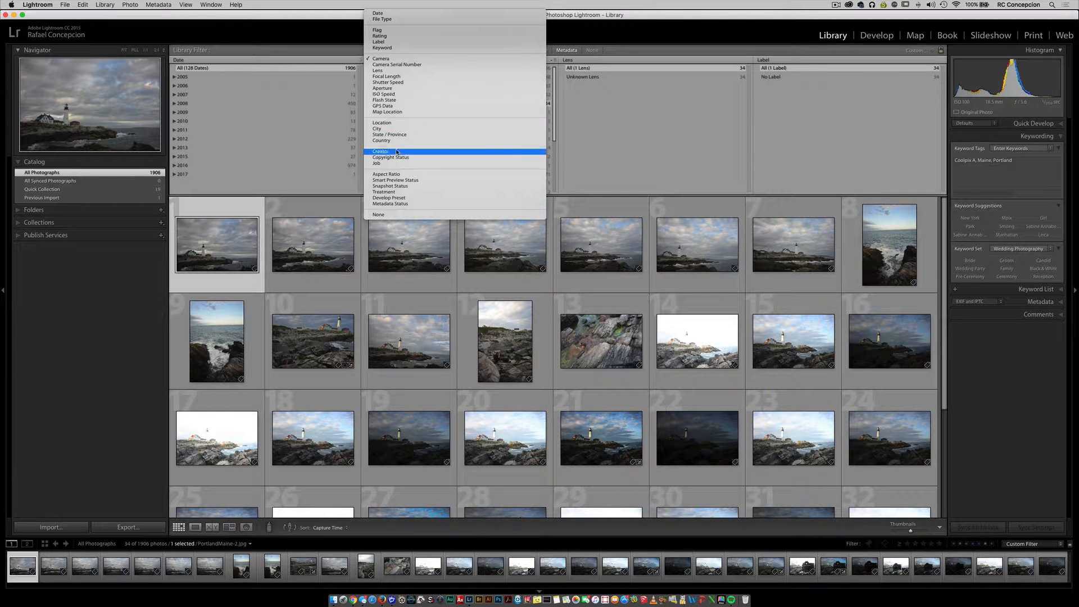
mouse_move(403, 145)
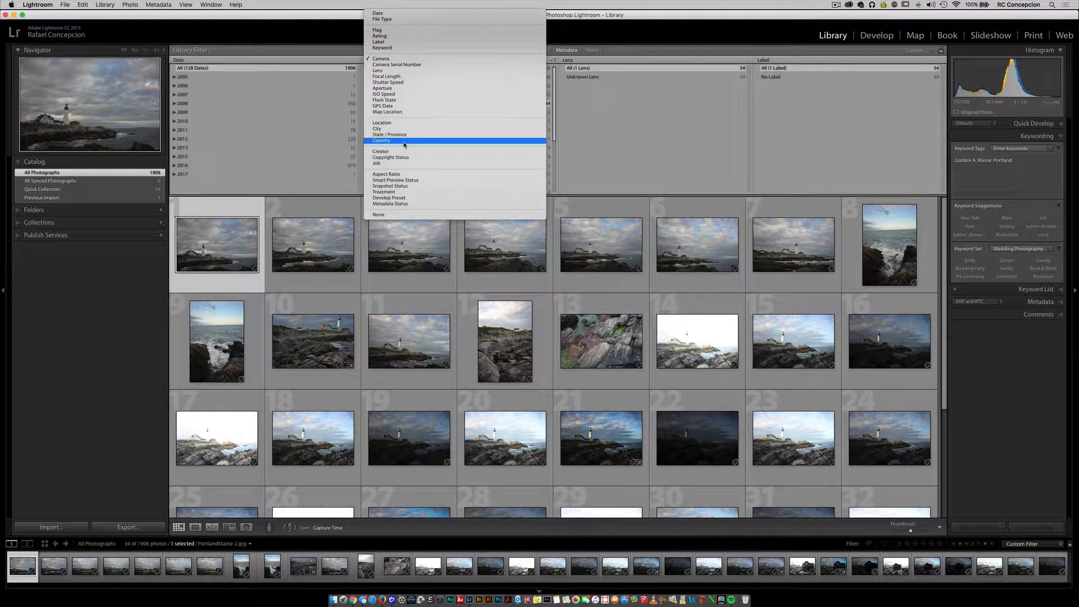
mouse_move(443, 111)
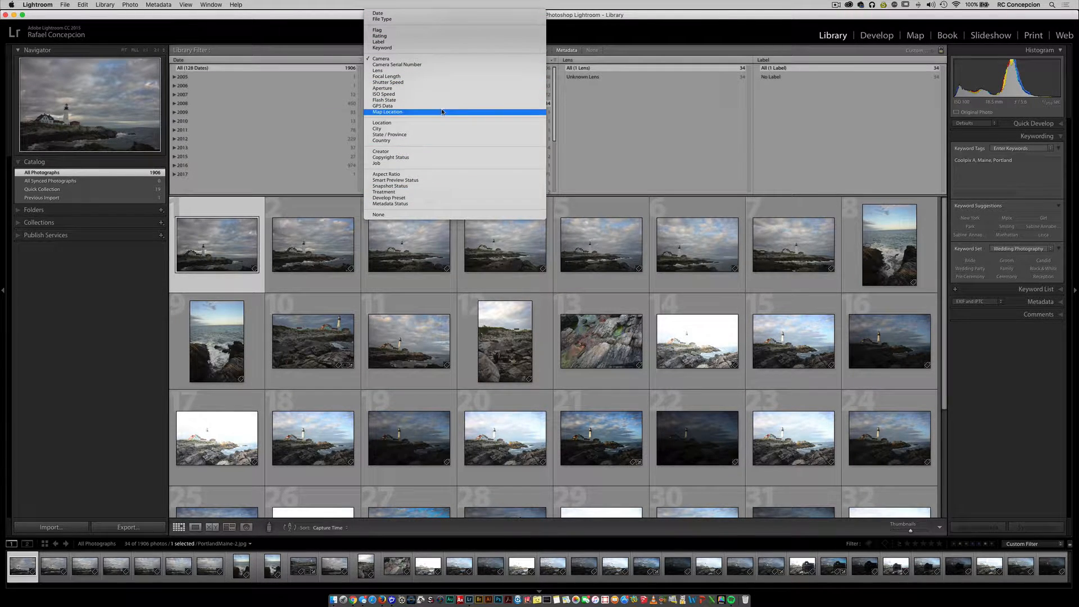
Change the Camera column to Shutter Speed and filter the grid to one speed, leaving ten photos.
left_click(388, 83)
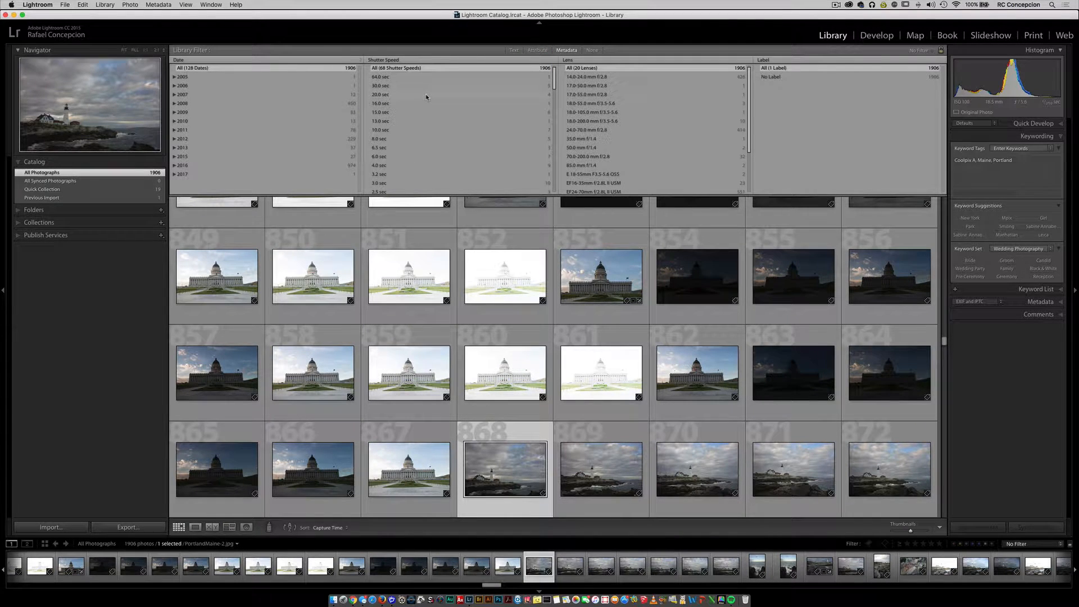
scroll("down", 3)
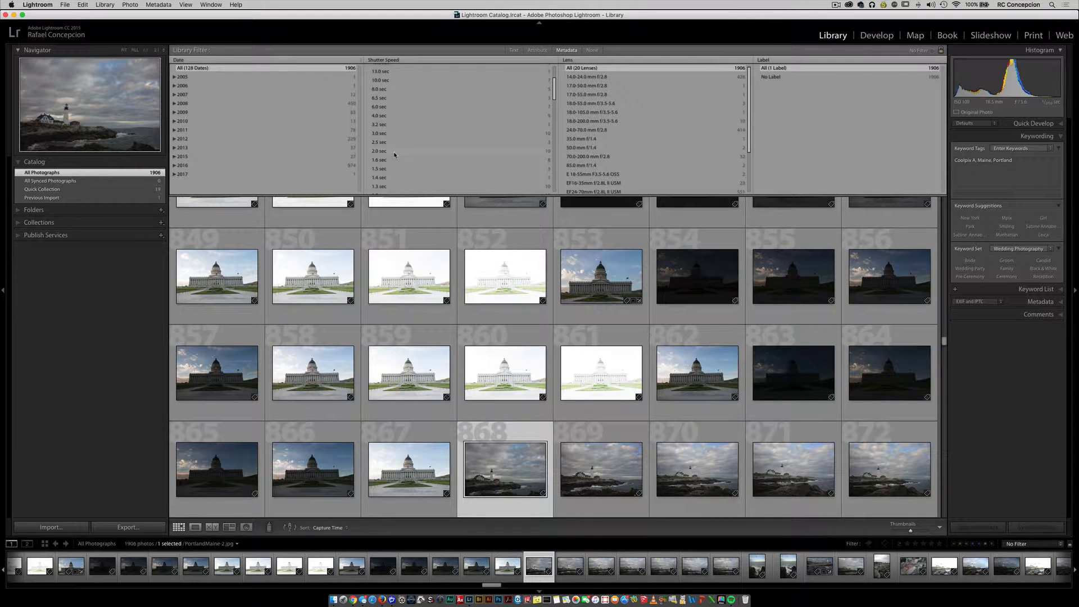
left_click(378, 151)
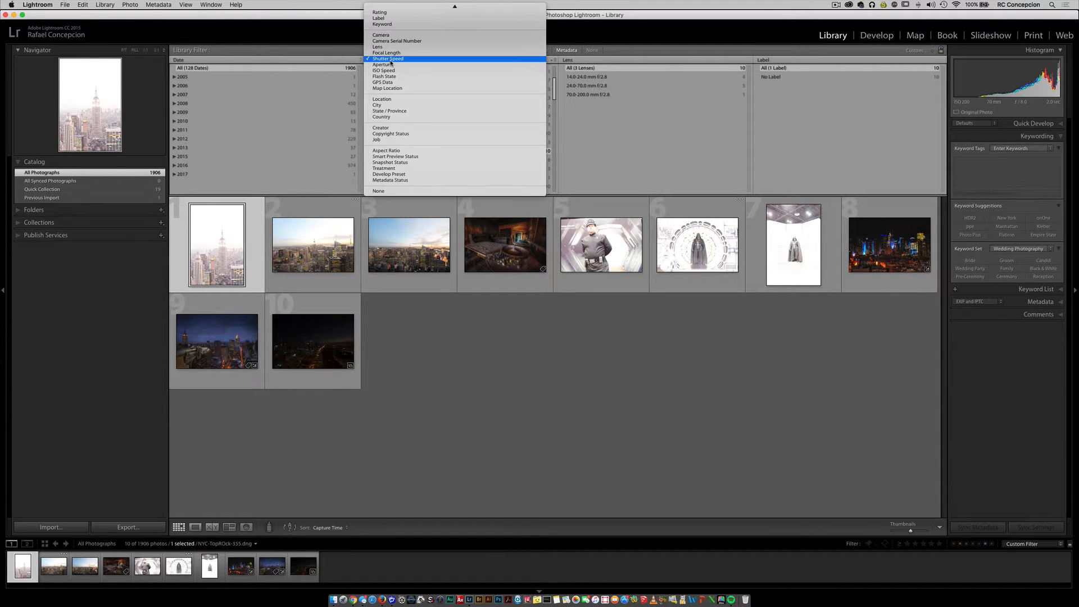
Change the column to ISO Speed and filter to ISO 4500, leaving two photos.
left_click(383, 70)
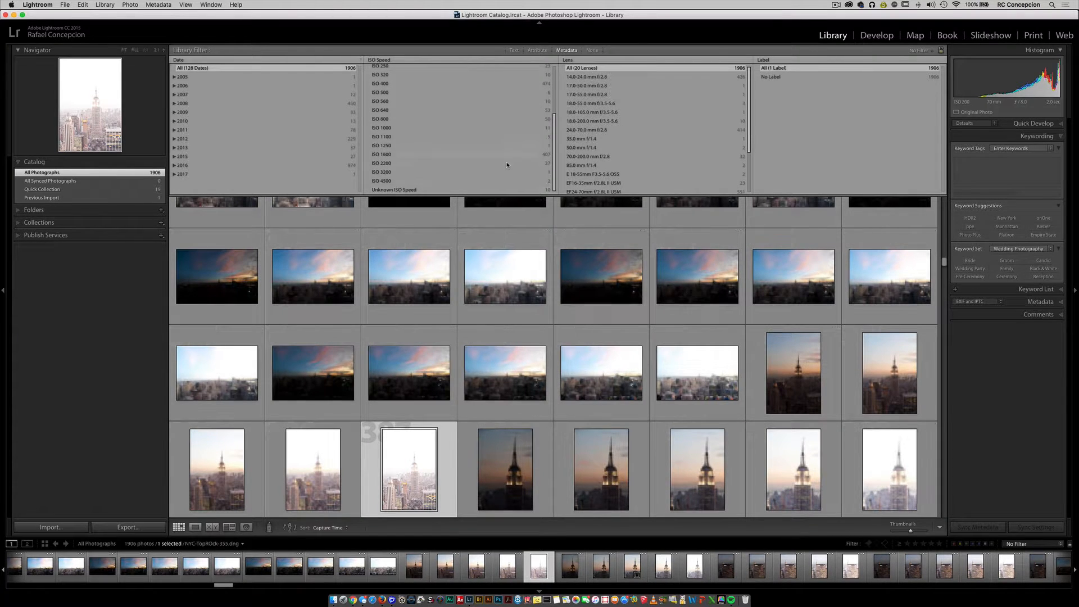
left_click(382, 180)
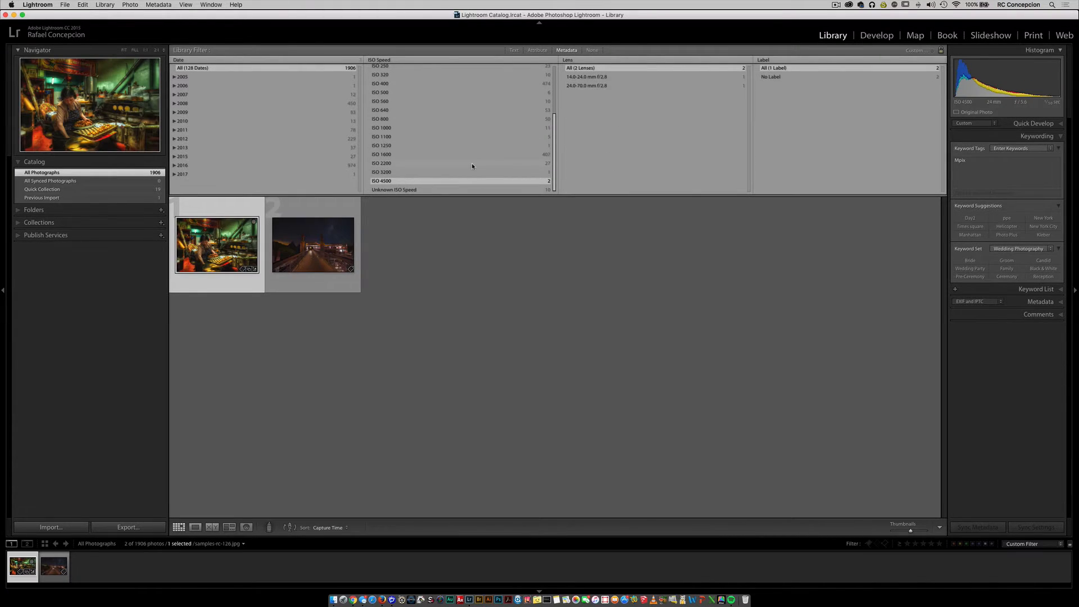
mouse_move(417, 276)
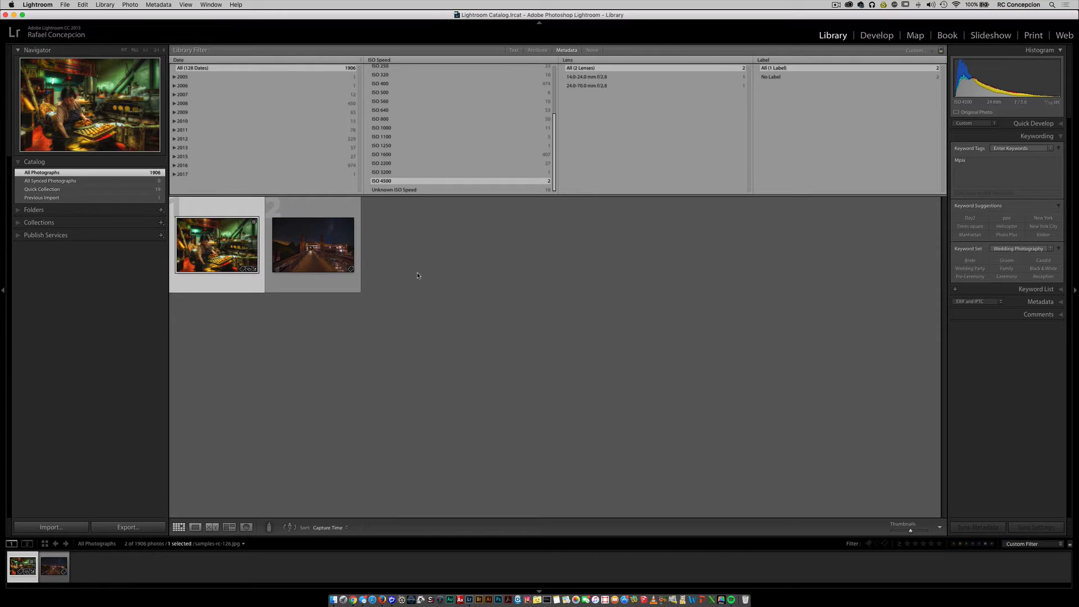